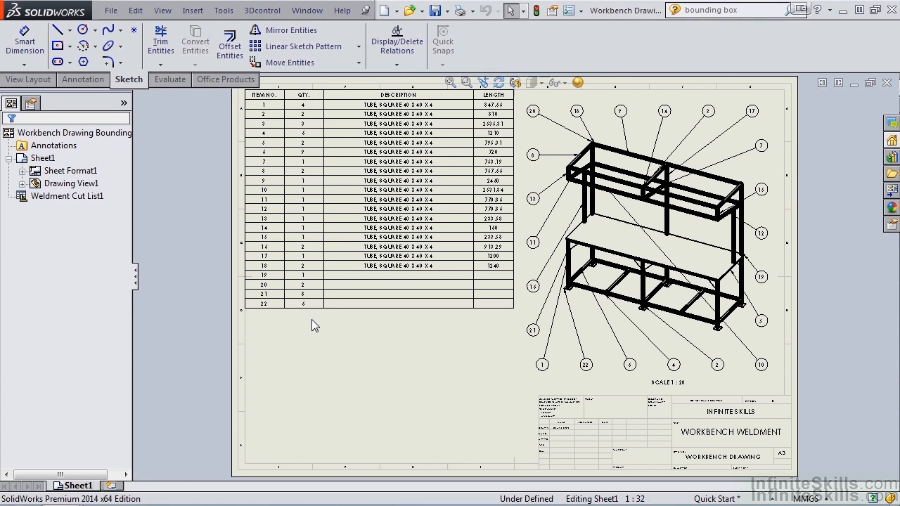
pyautogui.moveTo(65, 462)
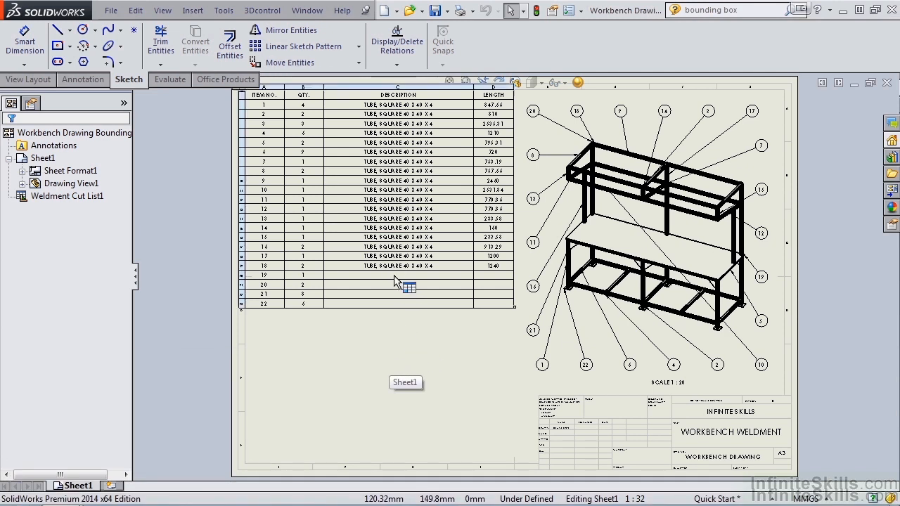
pyautogui.moveTo(401, 311)
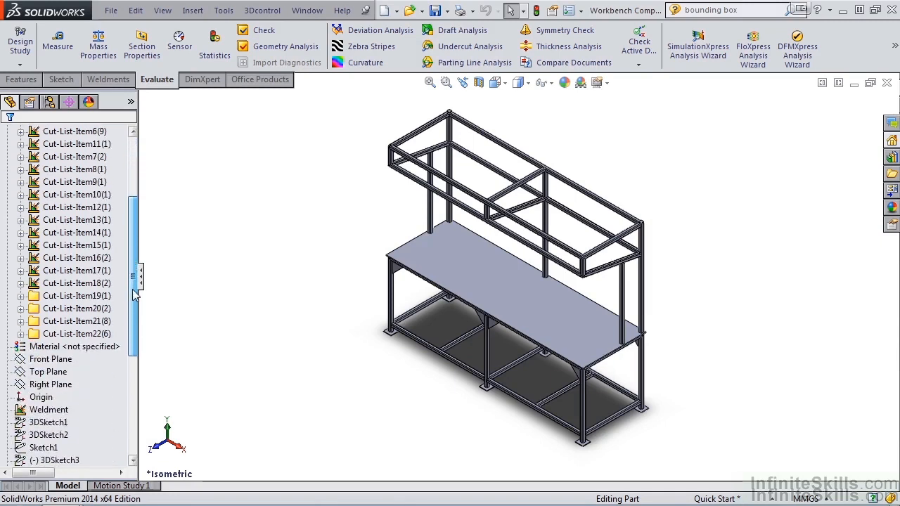
# - Create a bounding box for the worktop plate, Cut-List-Item19, from its right-click menu
pyautogui.click(76, 295)
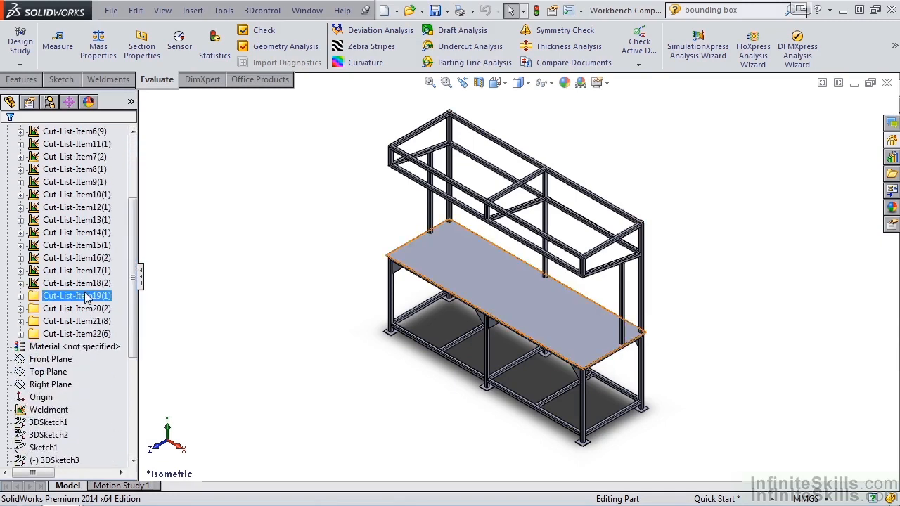
pyautogui.rightClick(76, 296)
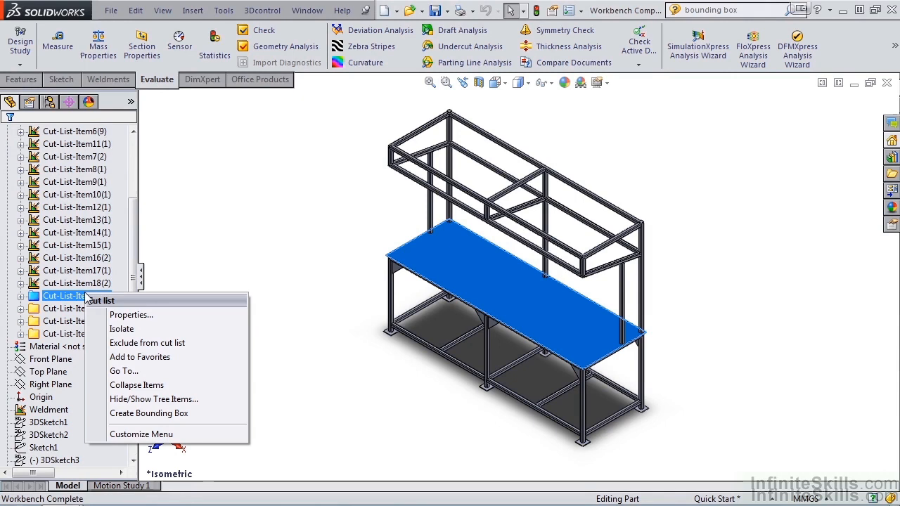
pyautogui.moveTo(148, 412)
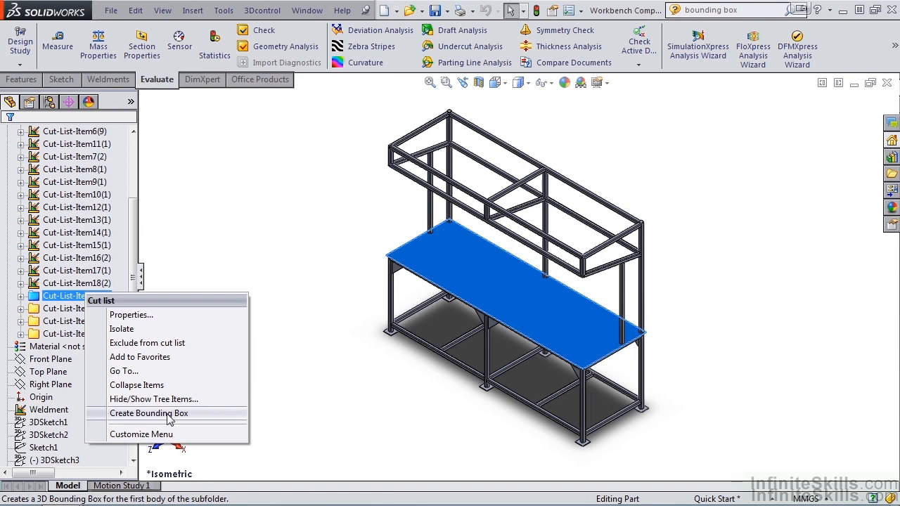
pyautogui.click(148, 413)
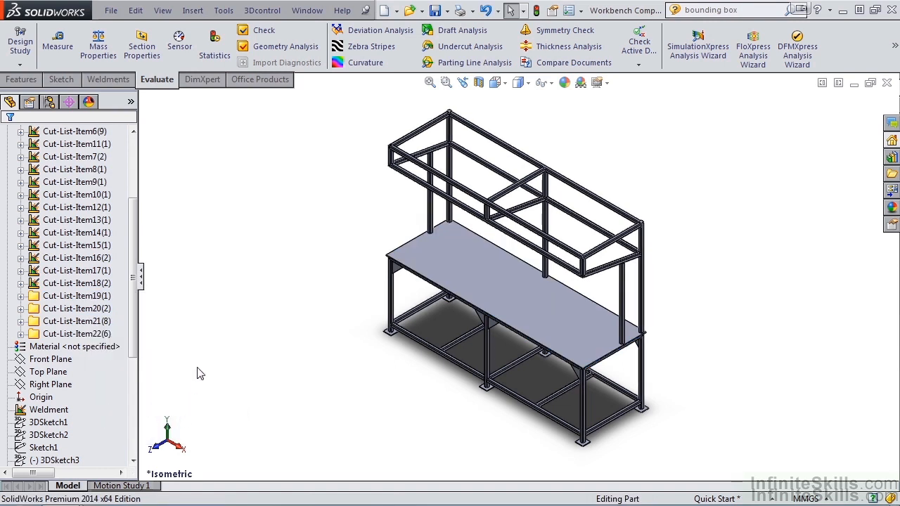
# - Show Cut-List-Item19's properties: bounding box thickness 10, width 824, length 2564
pyautogui.rightClick(73, 296)
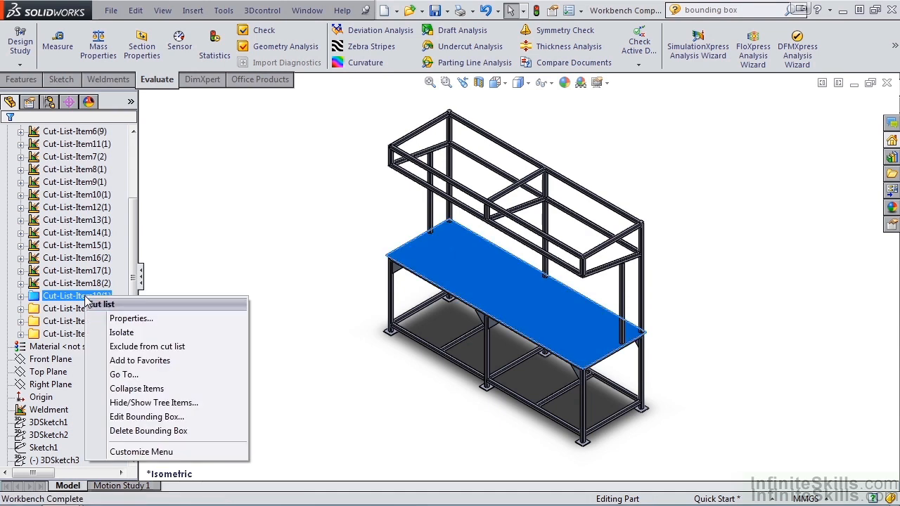
pyautogui.click(130, 319)
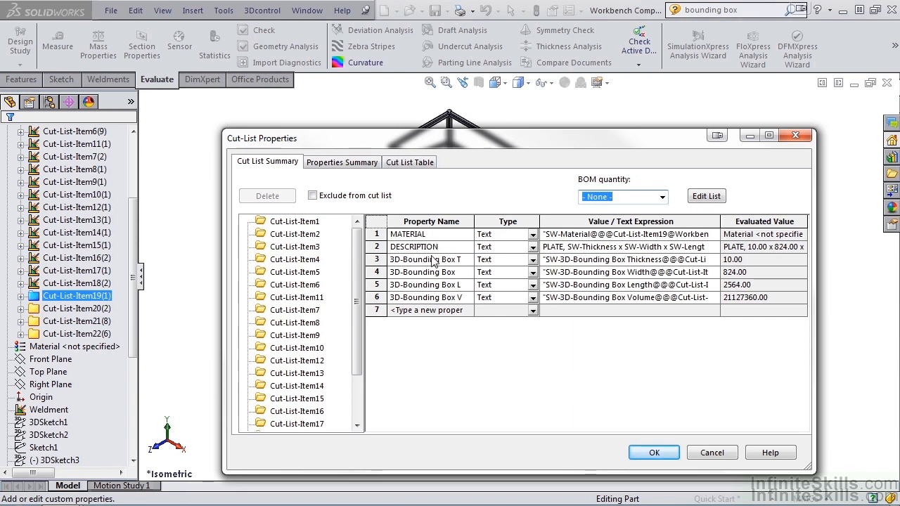
pyautogui.moveTo(435, 285)
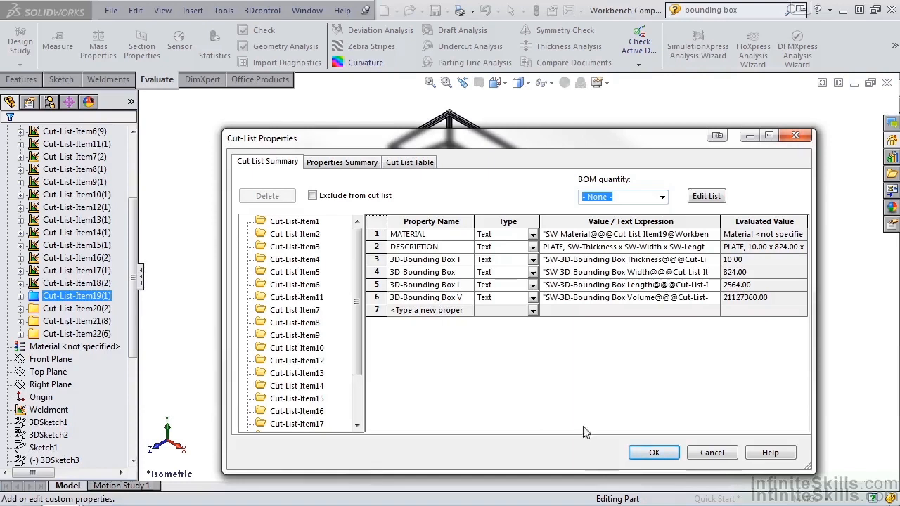
# - Close the Cut-List Properties and check other cut-list folders, ending on the foot plates of item 22
pyautogui.click(653, 452)
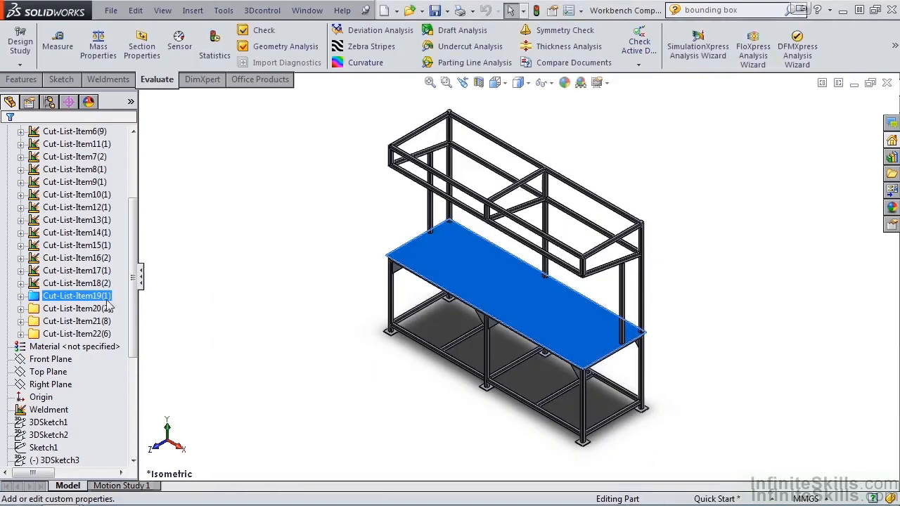
pyautogui.rightClick(71, 309)
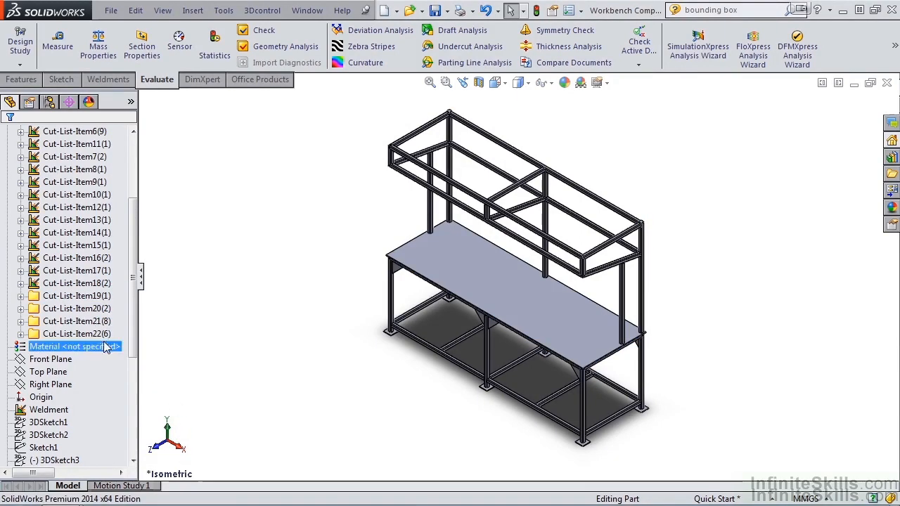
pyautogui.rightClick(70, 321)
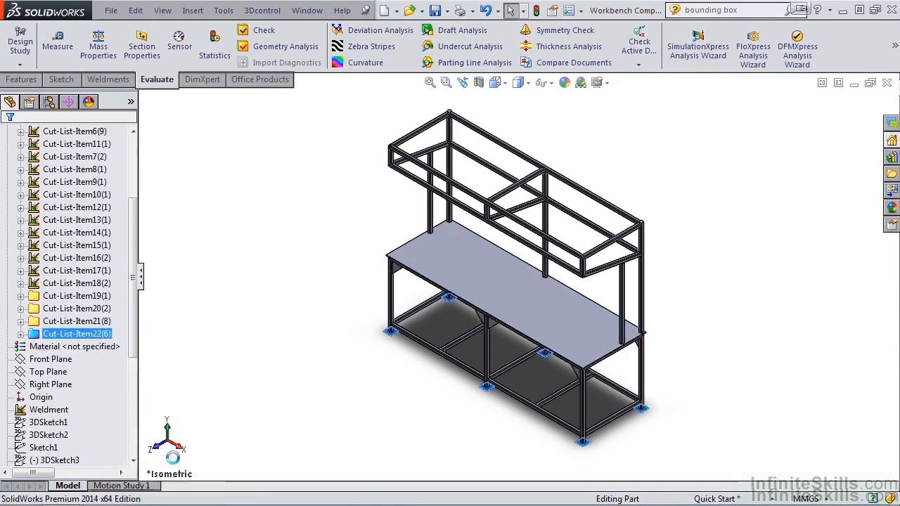
pyautogui.click(57, 459)
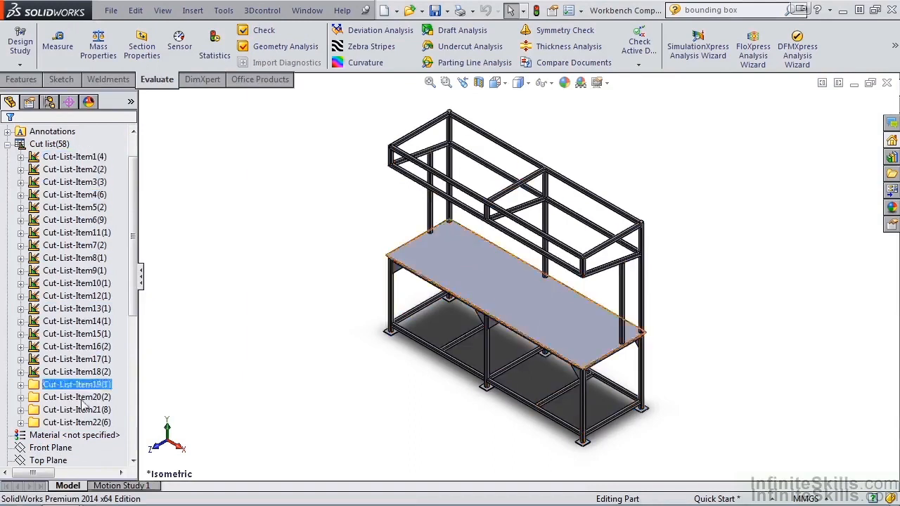
# - Check Cut-List-Item22, then reopen item 19's options offering Edit/Delete Bounding Box
pyautogui.click(77, 422)
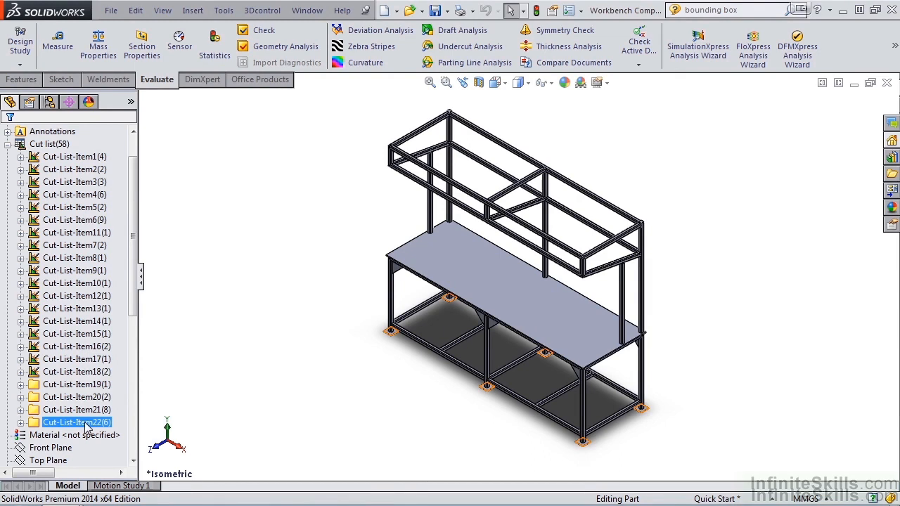
pyautogui.click(76, 384)
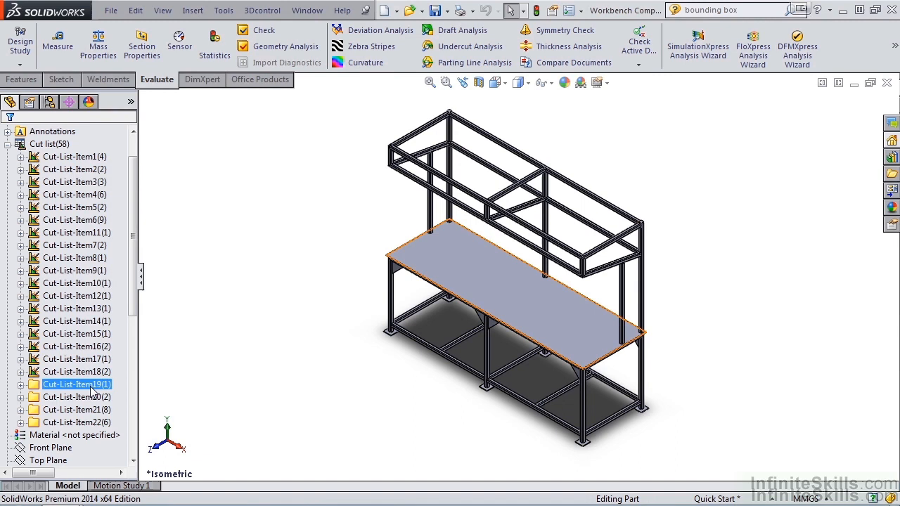
pyautogui.rightClick(76, 384)
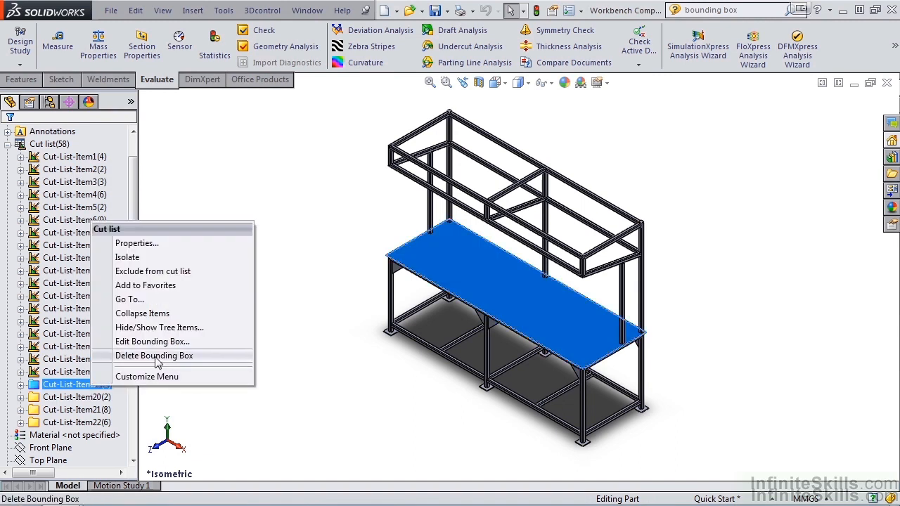